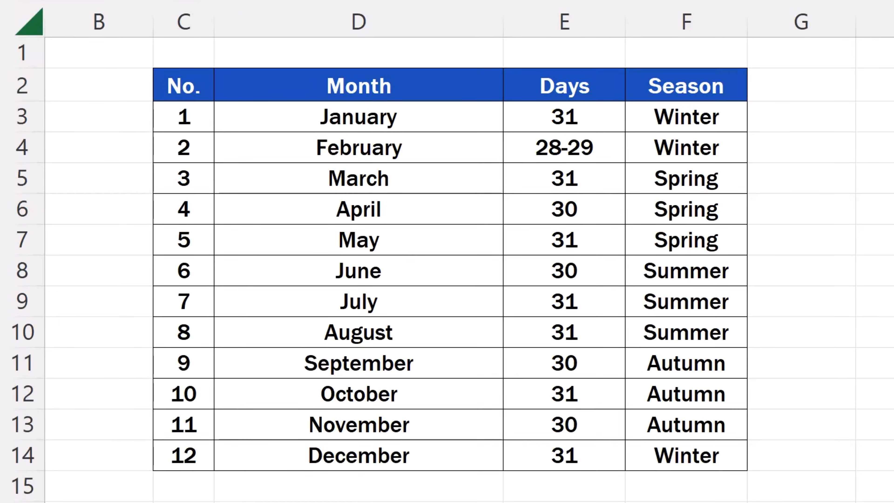
Turn on filter dropdowns for the Month, Days and Season headers with Ctrl+Shift+L
key(ctrl+shift+l)
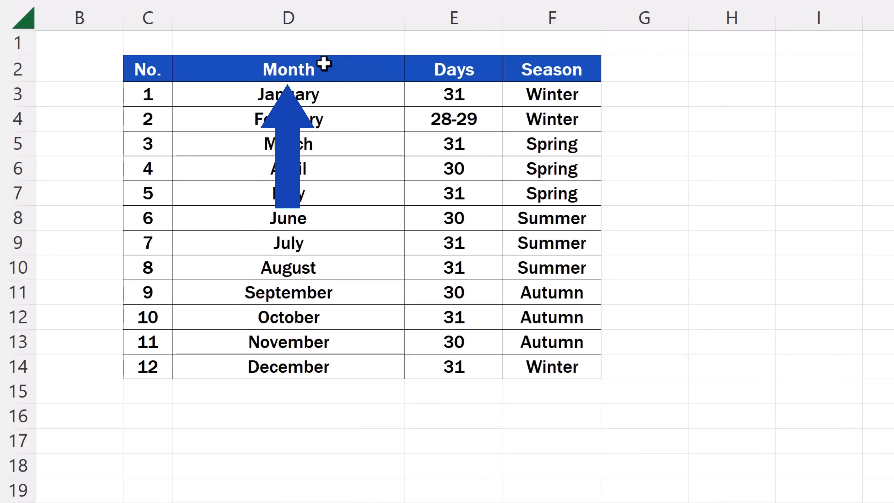
click(453, 69)
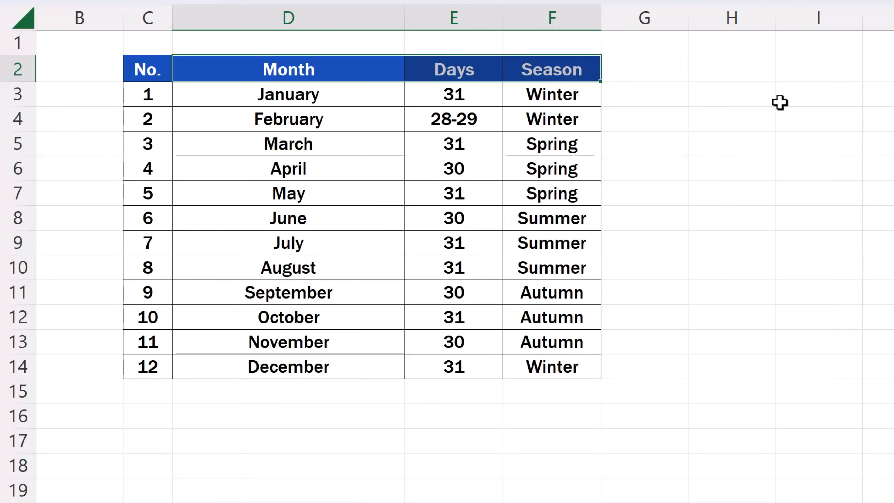
key(ctrl+shift+l)
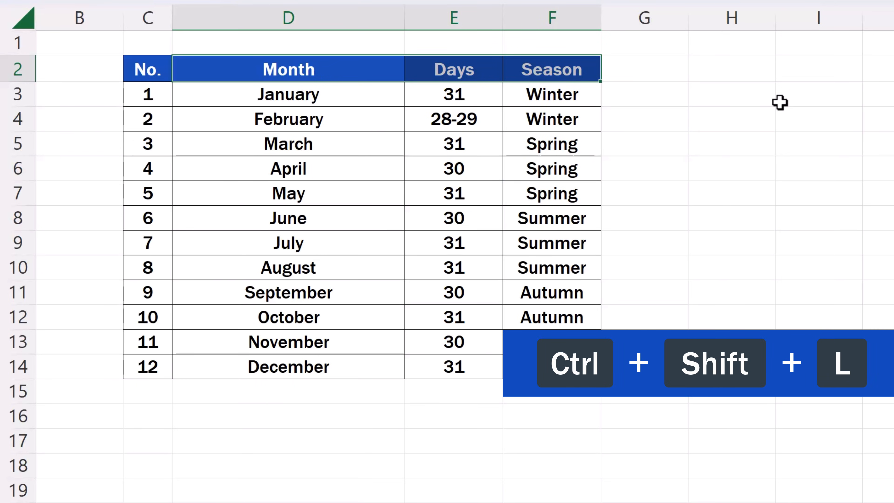
key(ctrl+shift+l)
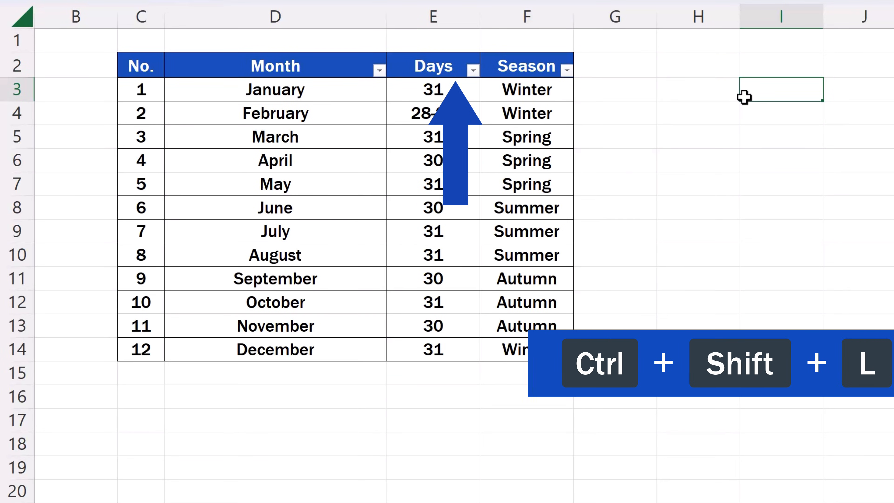
Filter Season to Winter, then show all twelve months again
click(566, 65)
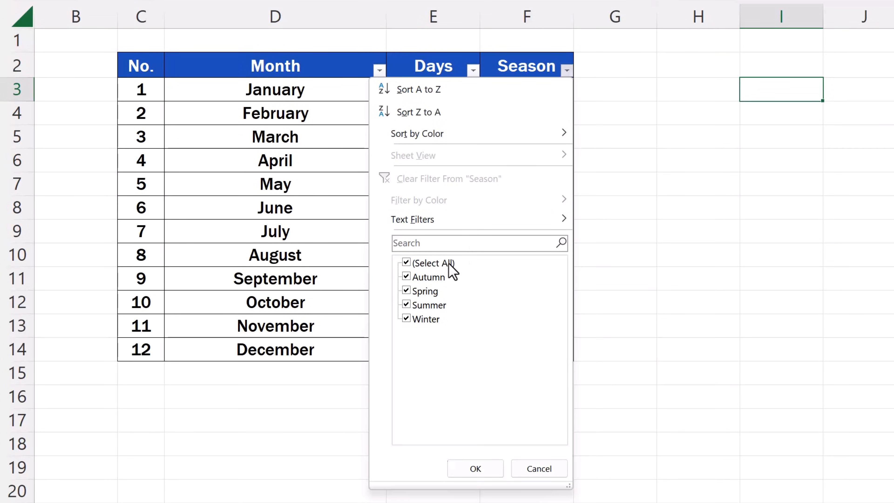
click(475, 468)
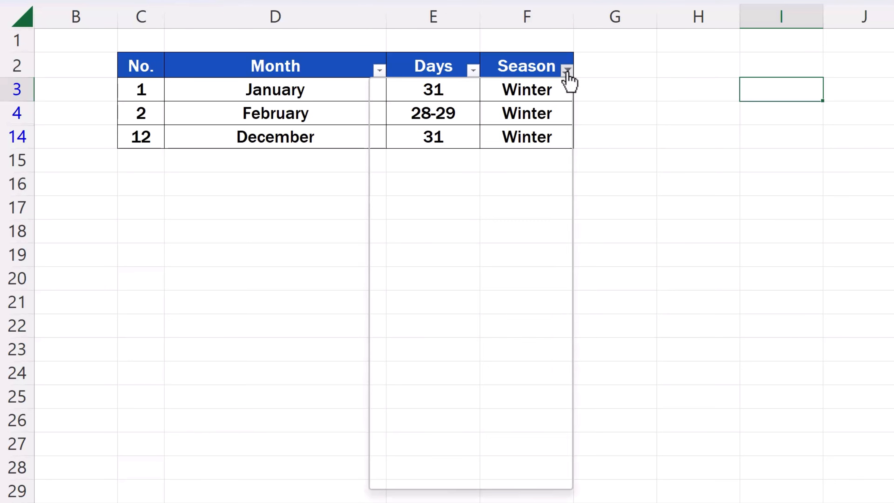
click(566, 73)
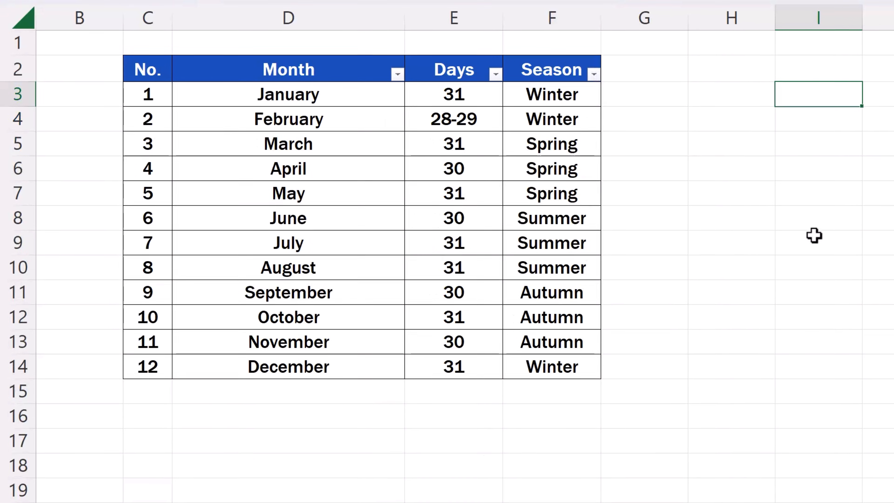
Turn off AutoFilter so the headers no longer carry filter dropdowns
key(ctrl+shift+l)
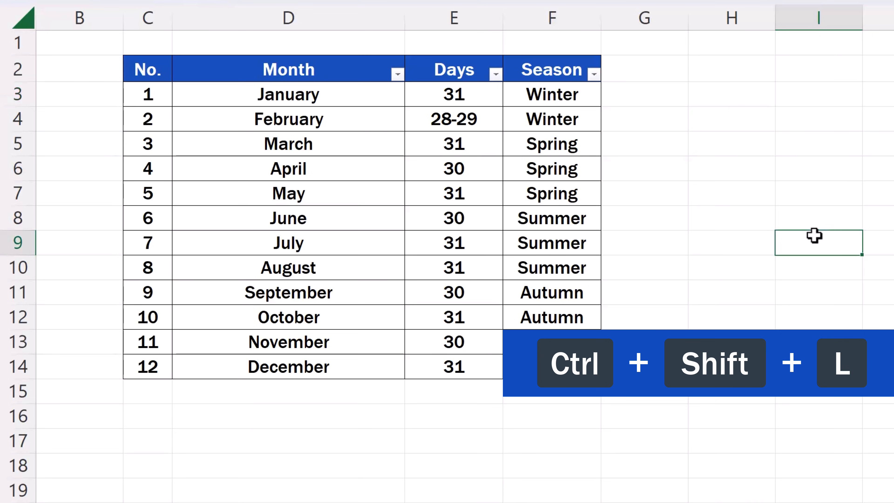
key(ctrl+shift+l)
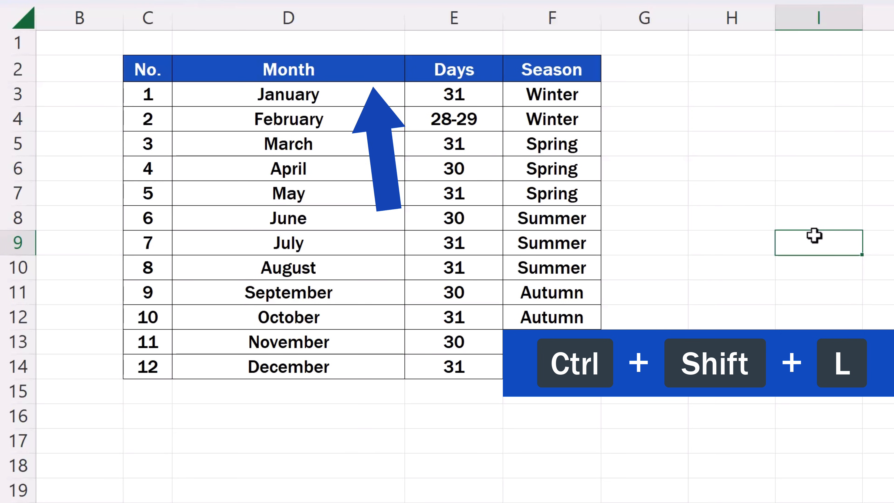
key(ctrl+shift+l)
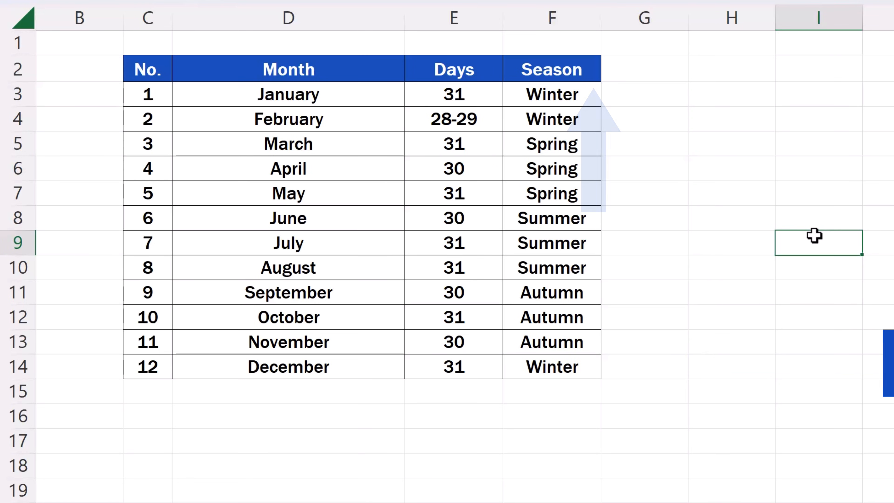